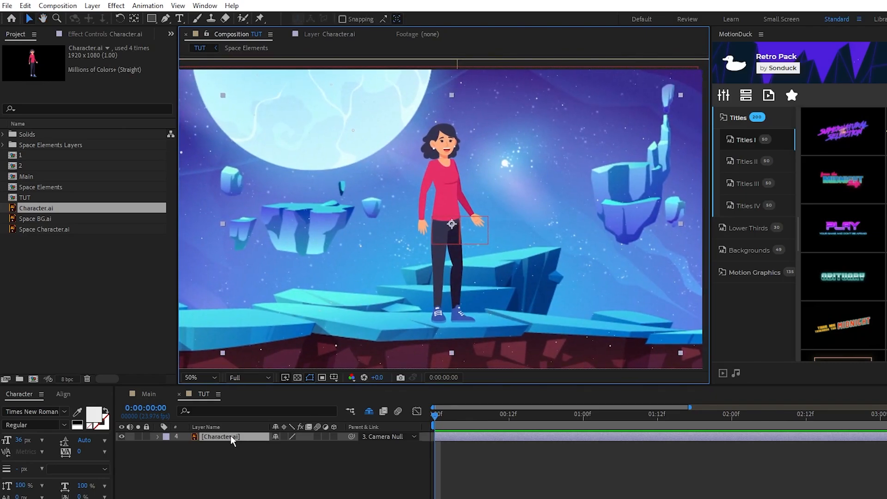
Step: Select the Character.ai layer to edit its puppet pins in the Layer panel
click(261, 19)
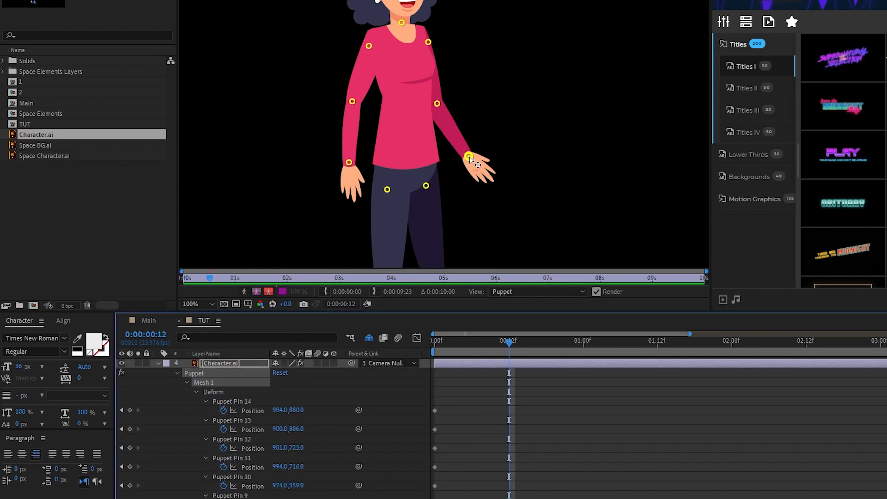
Step: Drag the right hand pin outward at 0:00:00:12 and scrub to preview the arm swing
drag(466, 157, 485, 131)
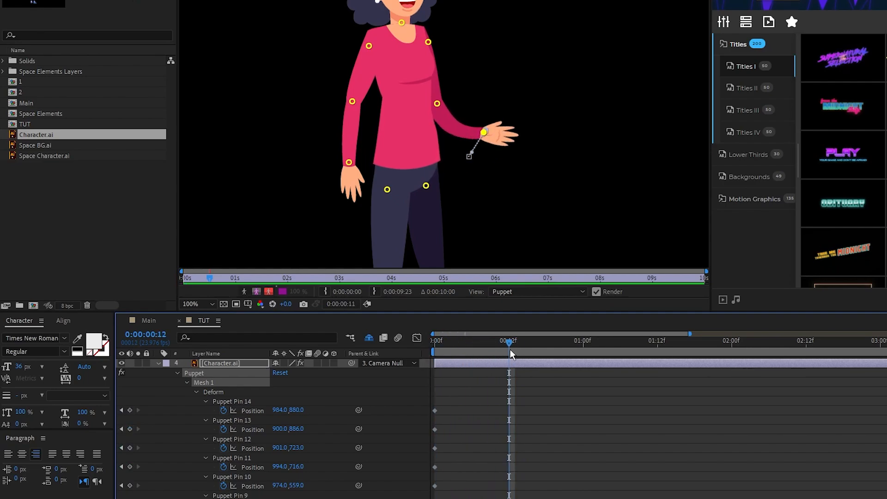
drag(482, 132, 468, 157)
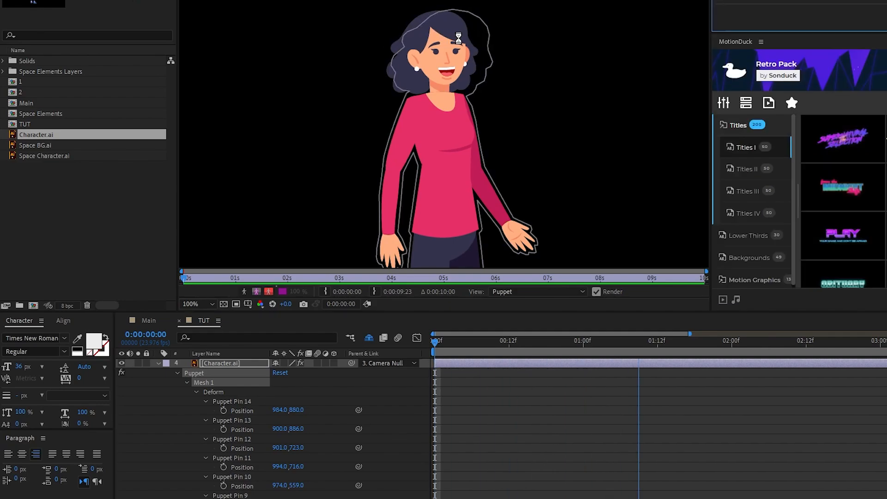
Step: Place a new puppet pin at the top of the character's head
click(460, 342)
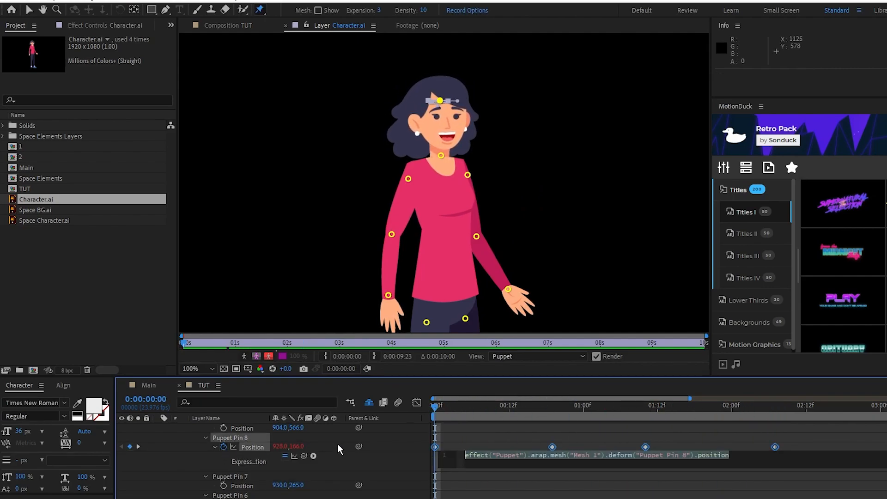
Step: Set Puppet Pin 8's Position expression to loopOut("pingpong") and commit it
text(loopOut("pingpong)
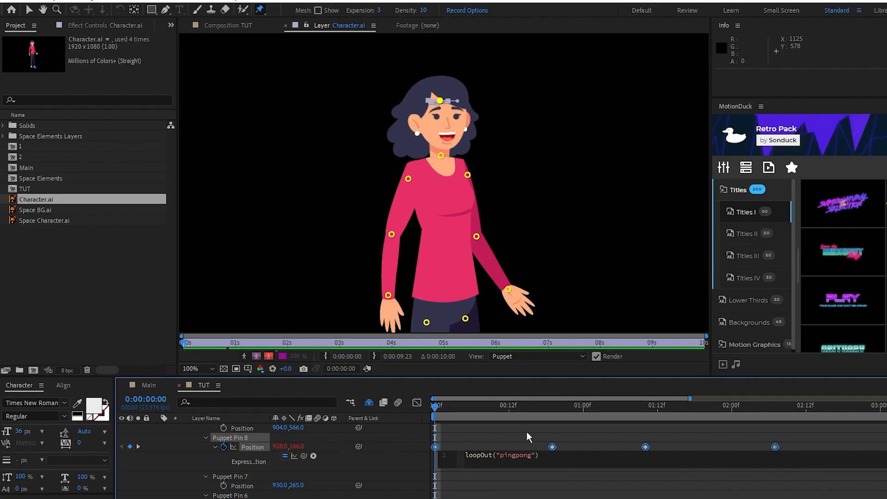
click(662, 406)
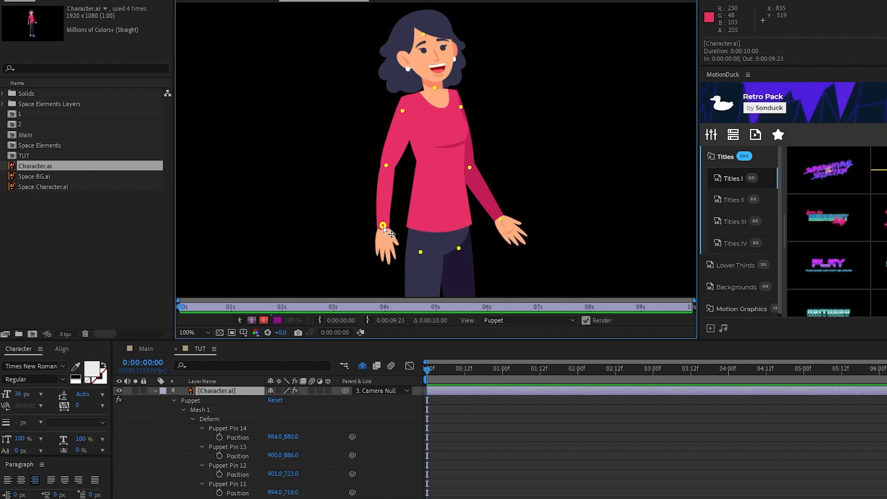
Step: Drag the left hand puppet pin to a new position to repose the arm
drag(381, 227, 419, 216)
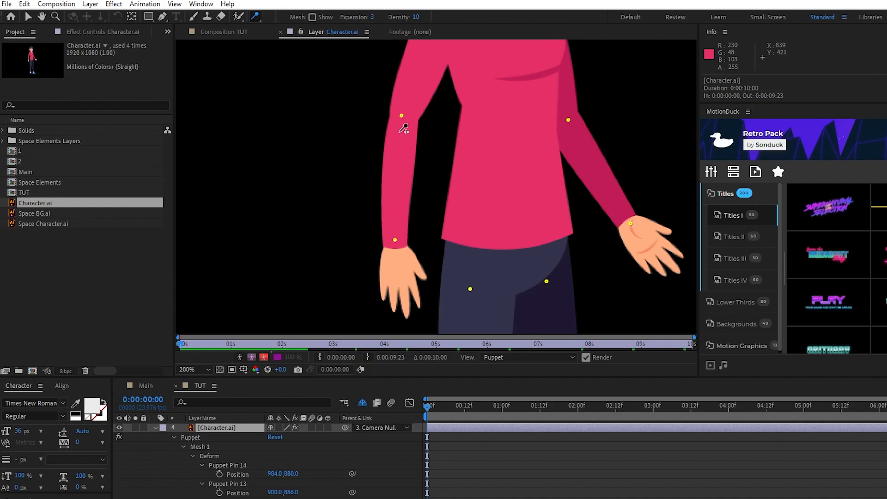
mouse_move(397, 110)
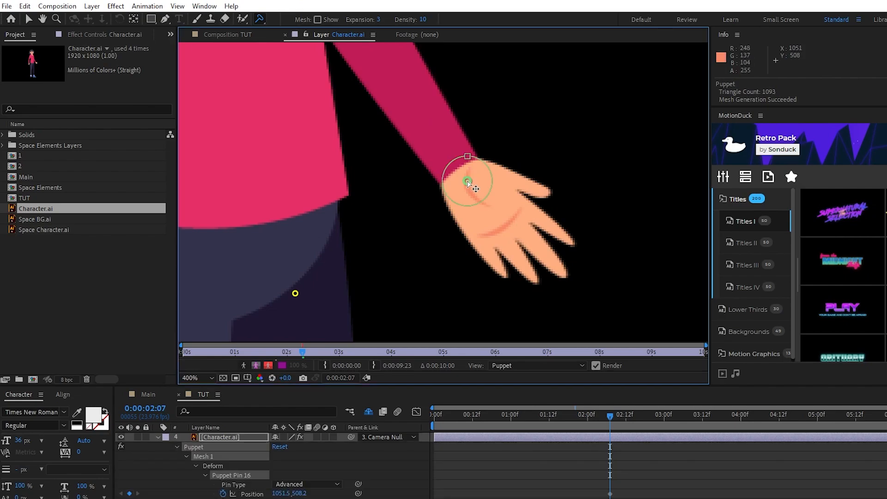
Step: Switch to the Puppet Advanced Pin Tool and place an advanced pin on the wrist
click(259, 19)
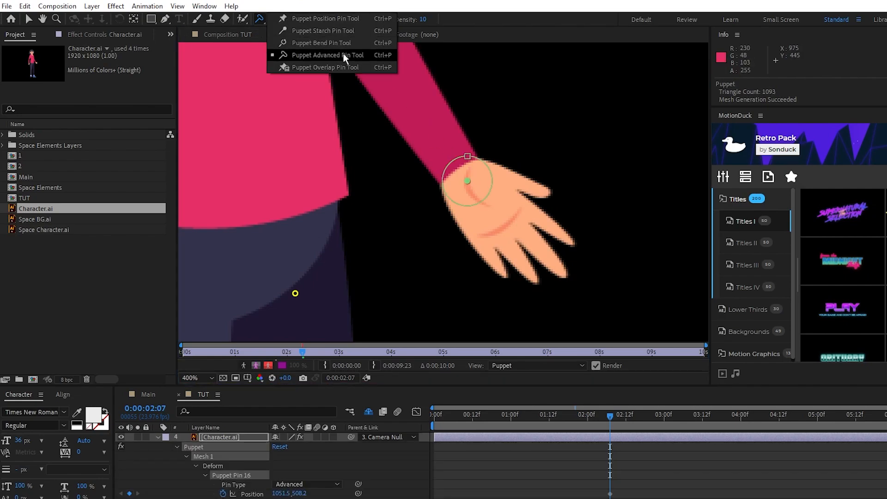
click(327, 54)
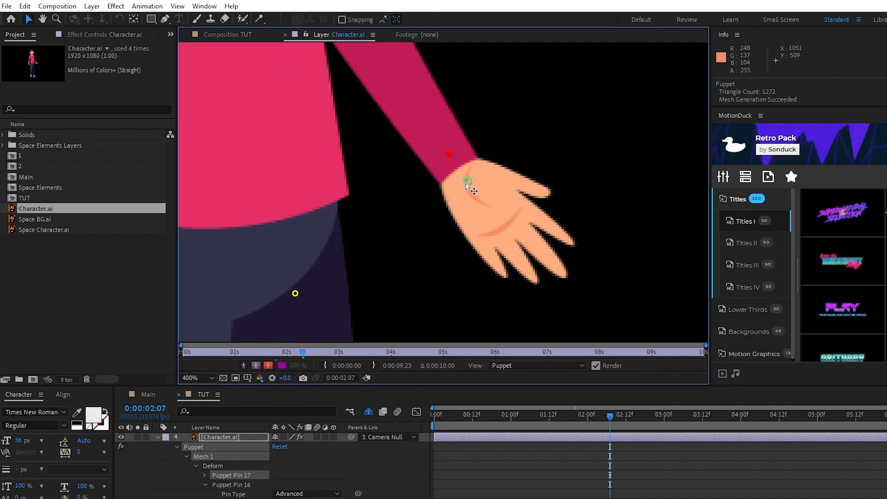
click(468, 180)
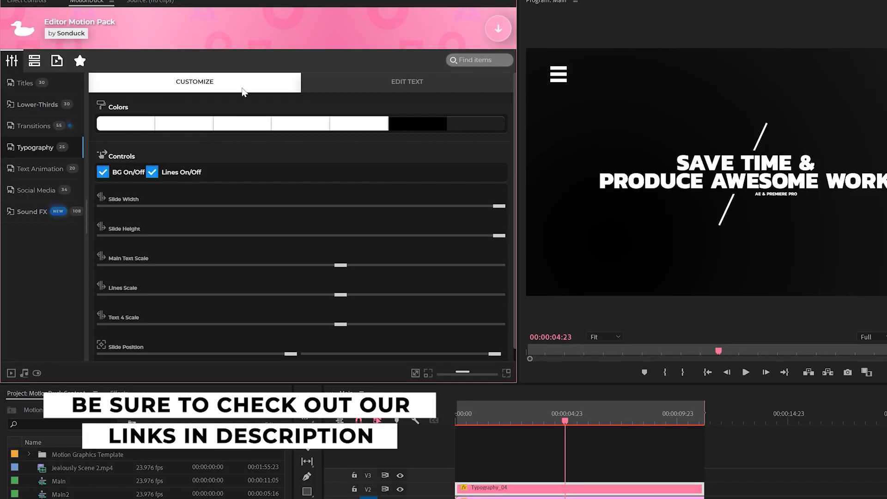
Step: Show the Customize settings for the Typography_04 clip in the MotionDuck panel
click(125, 122)
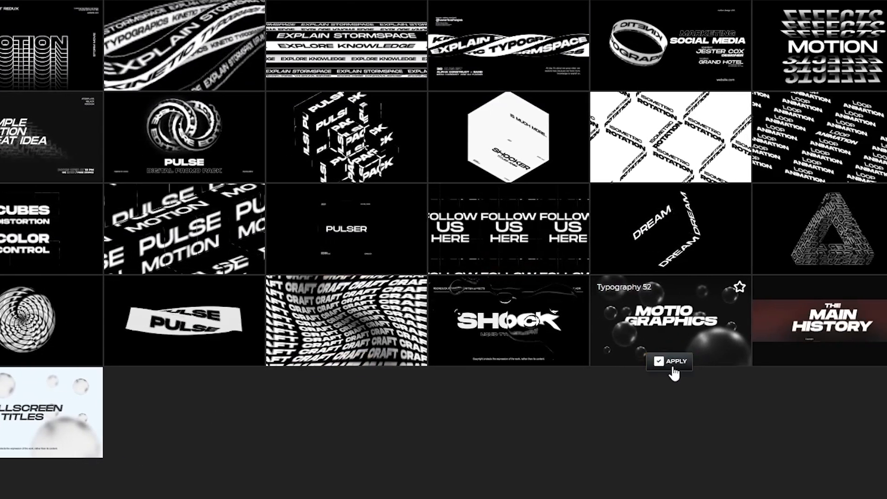
Step: Apply the Typography 52 template from the MotionDuck grid
click(673, 361)
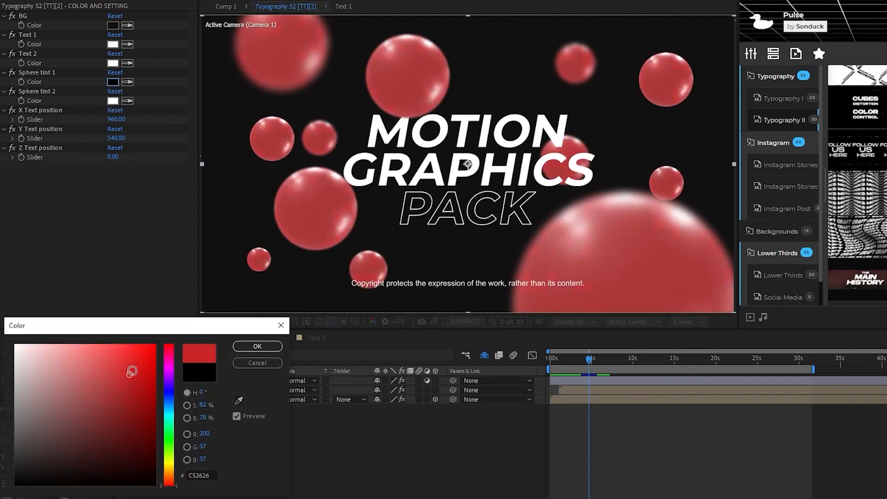